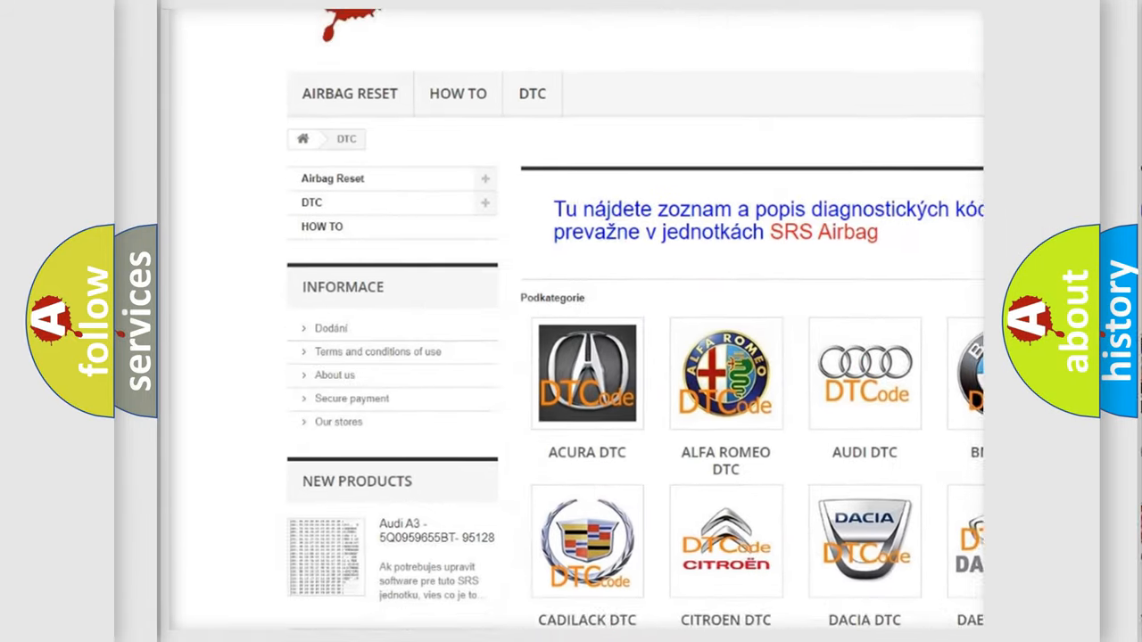
Step: Scroll down the brand's DTC page to reach the B-series code entries
scroll(down, 3)
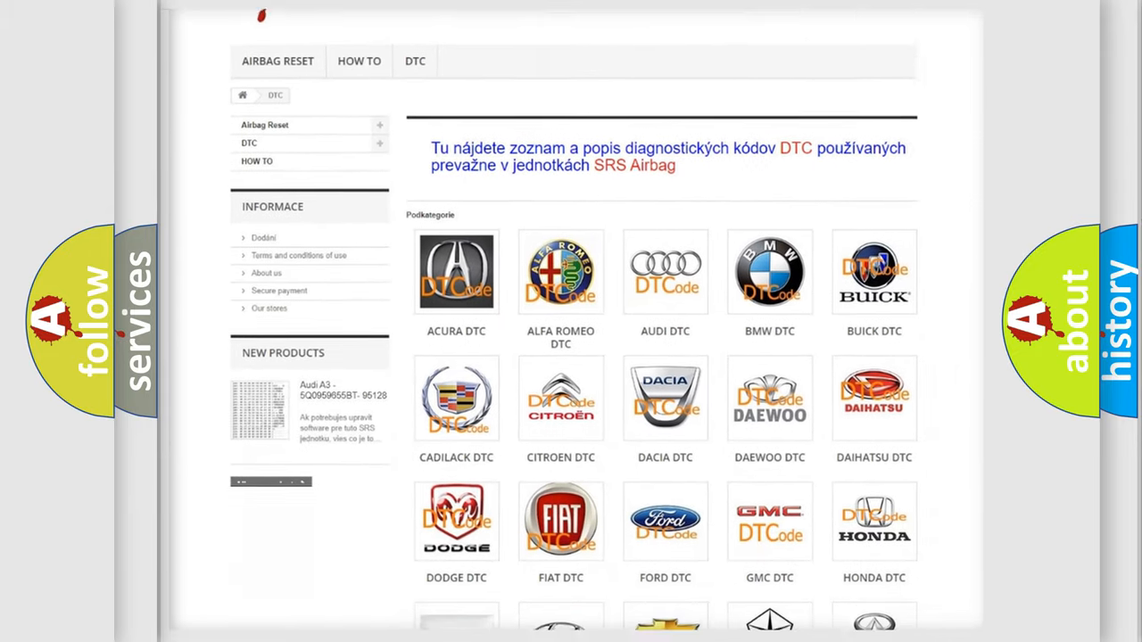
scroll(down, 3)
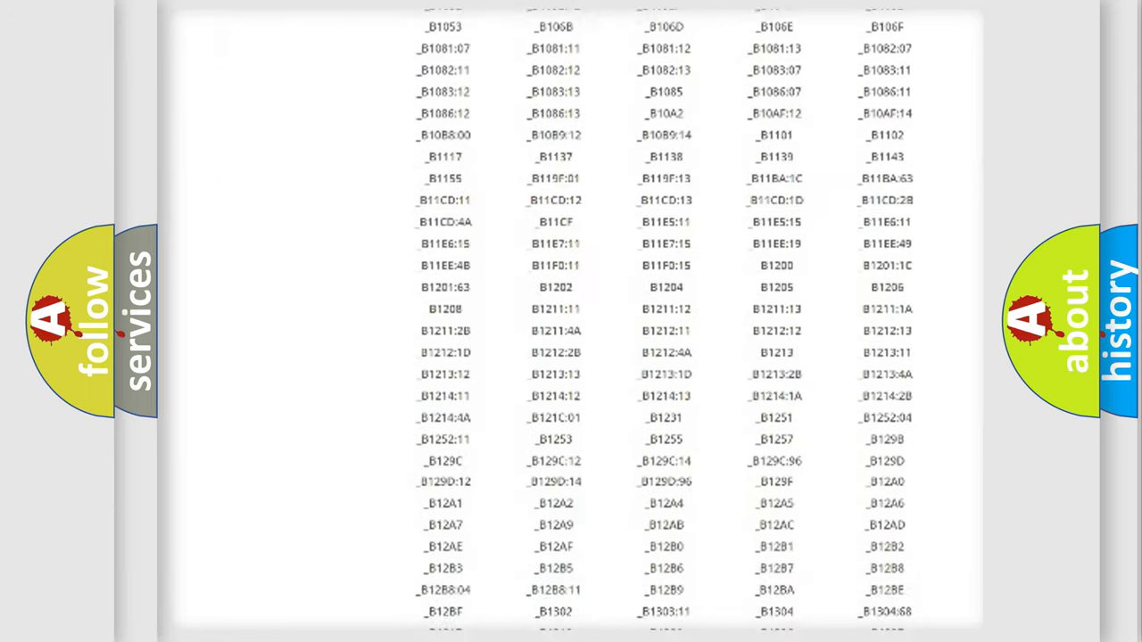
scroll(down, 3)
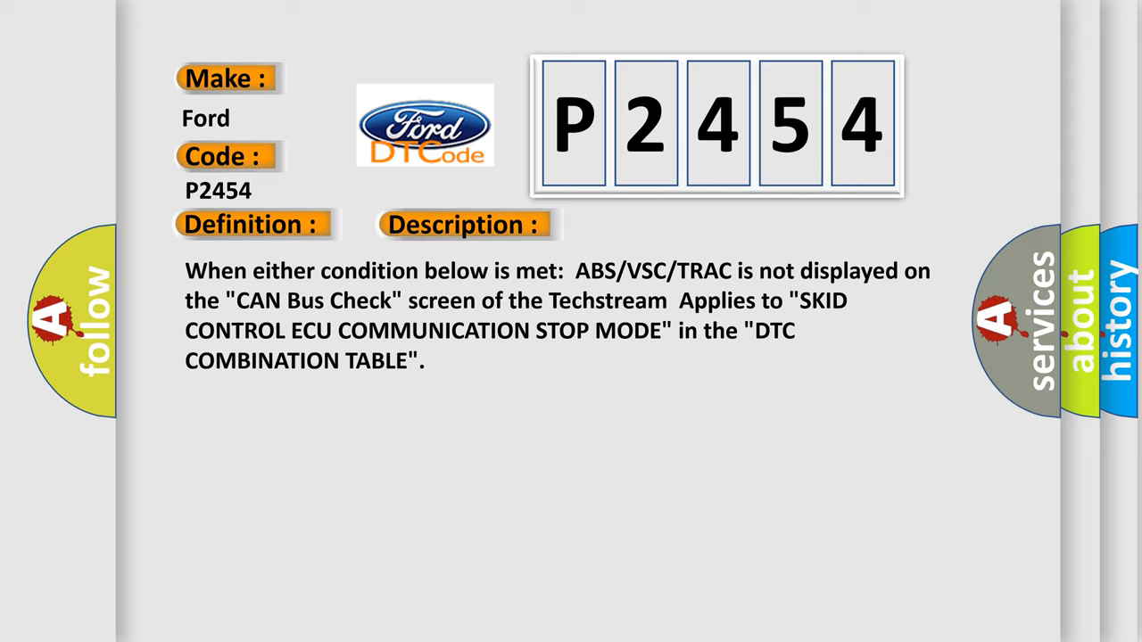
Step: Reveal the Cause text for Ford P2454, citing the skid control ECU power circuit
click(653, 225)
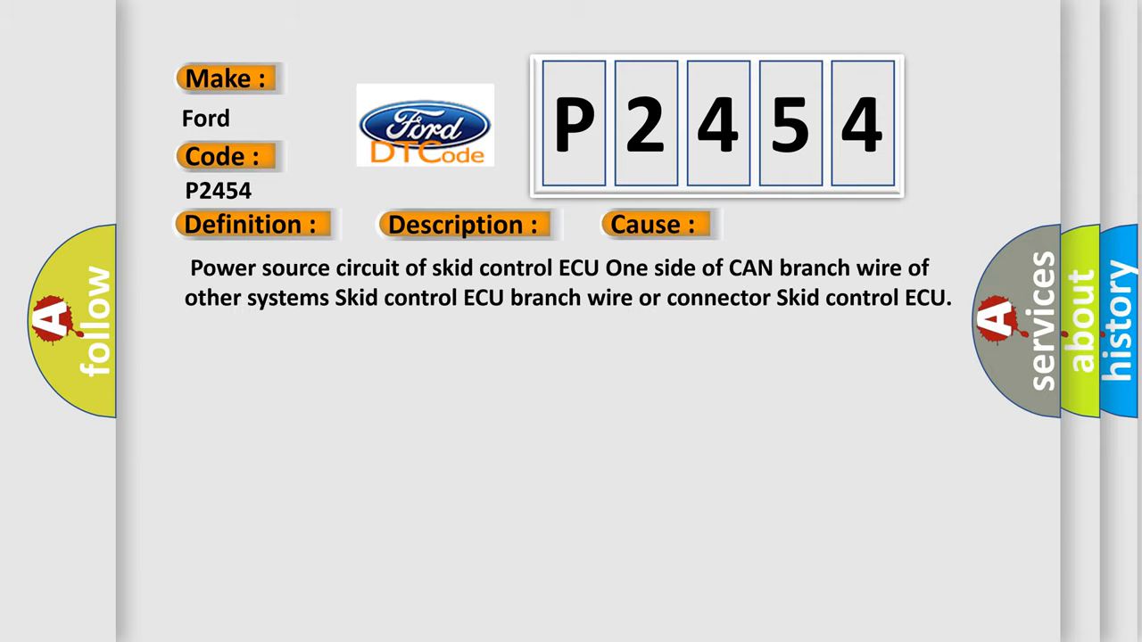